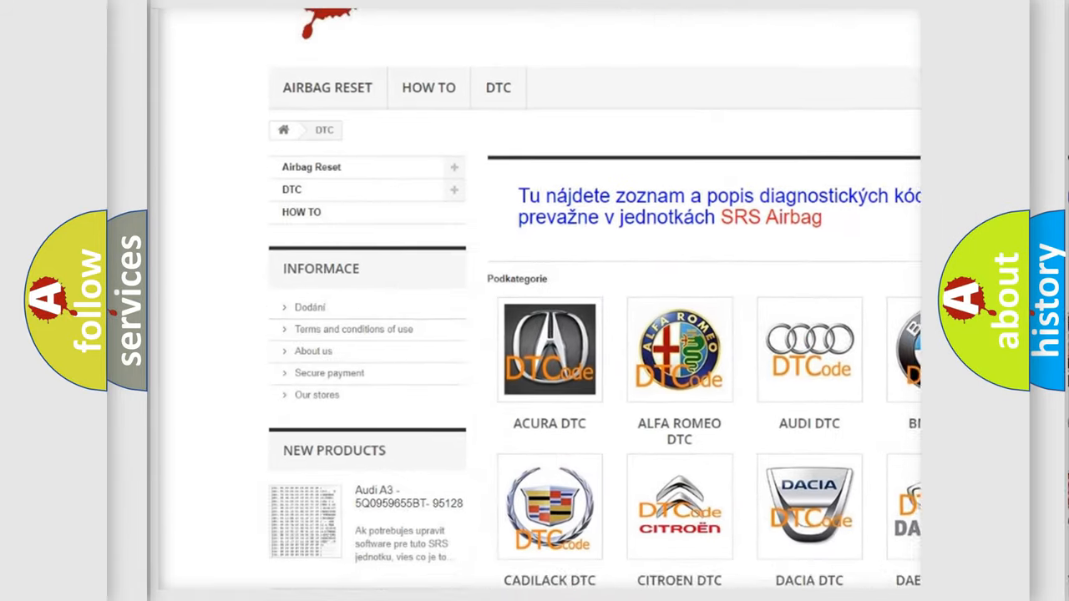
{"action": "scroll", "scroll_direction": "down", "scroll_amount": 3}
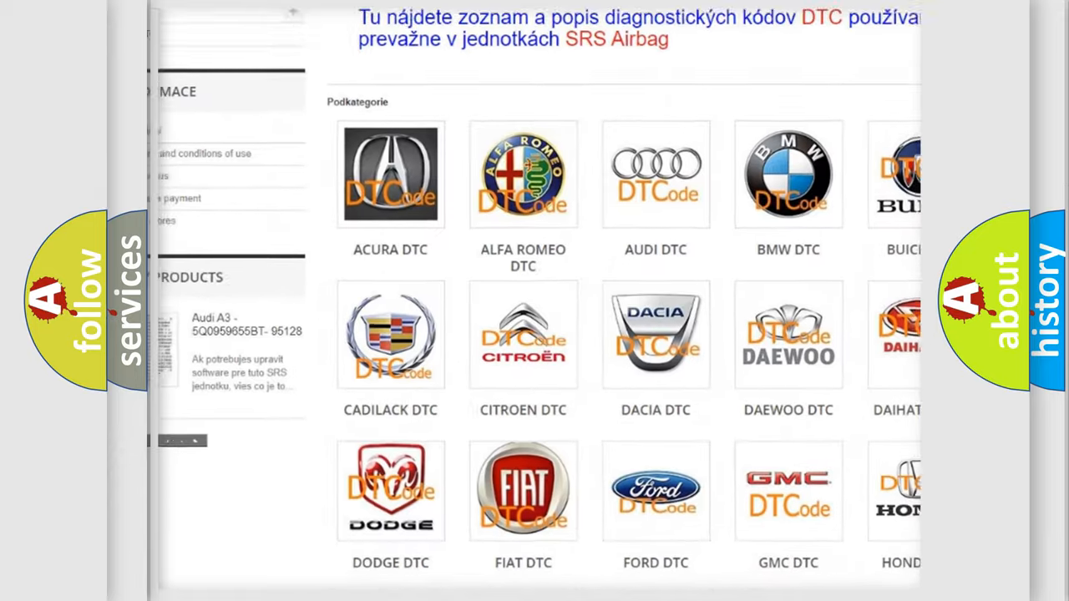